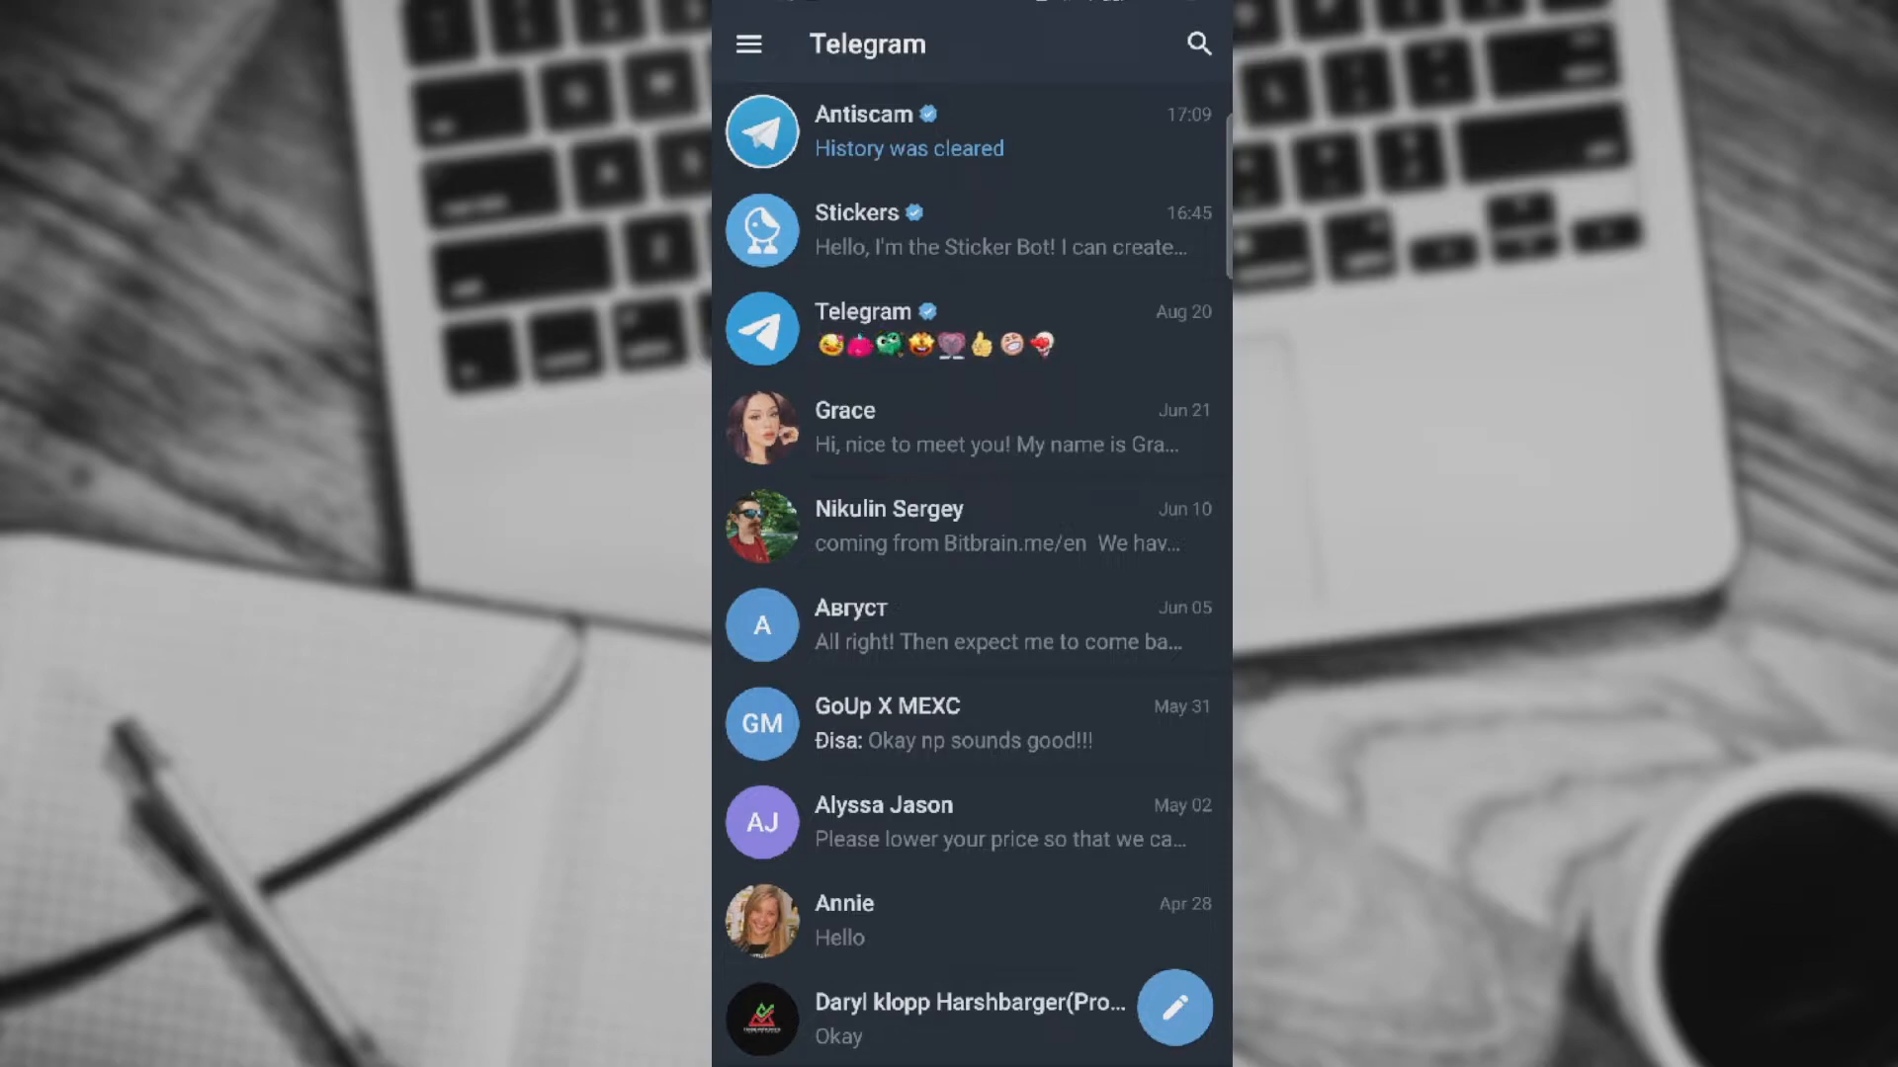
Bring up chat search and begin typing 'te' to find the bot.
click(1198, 46)
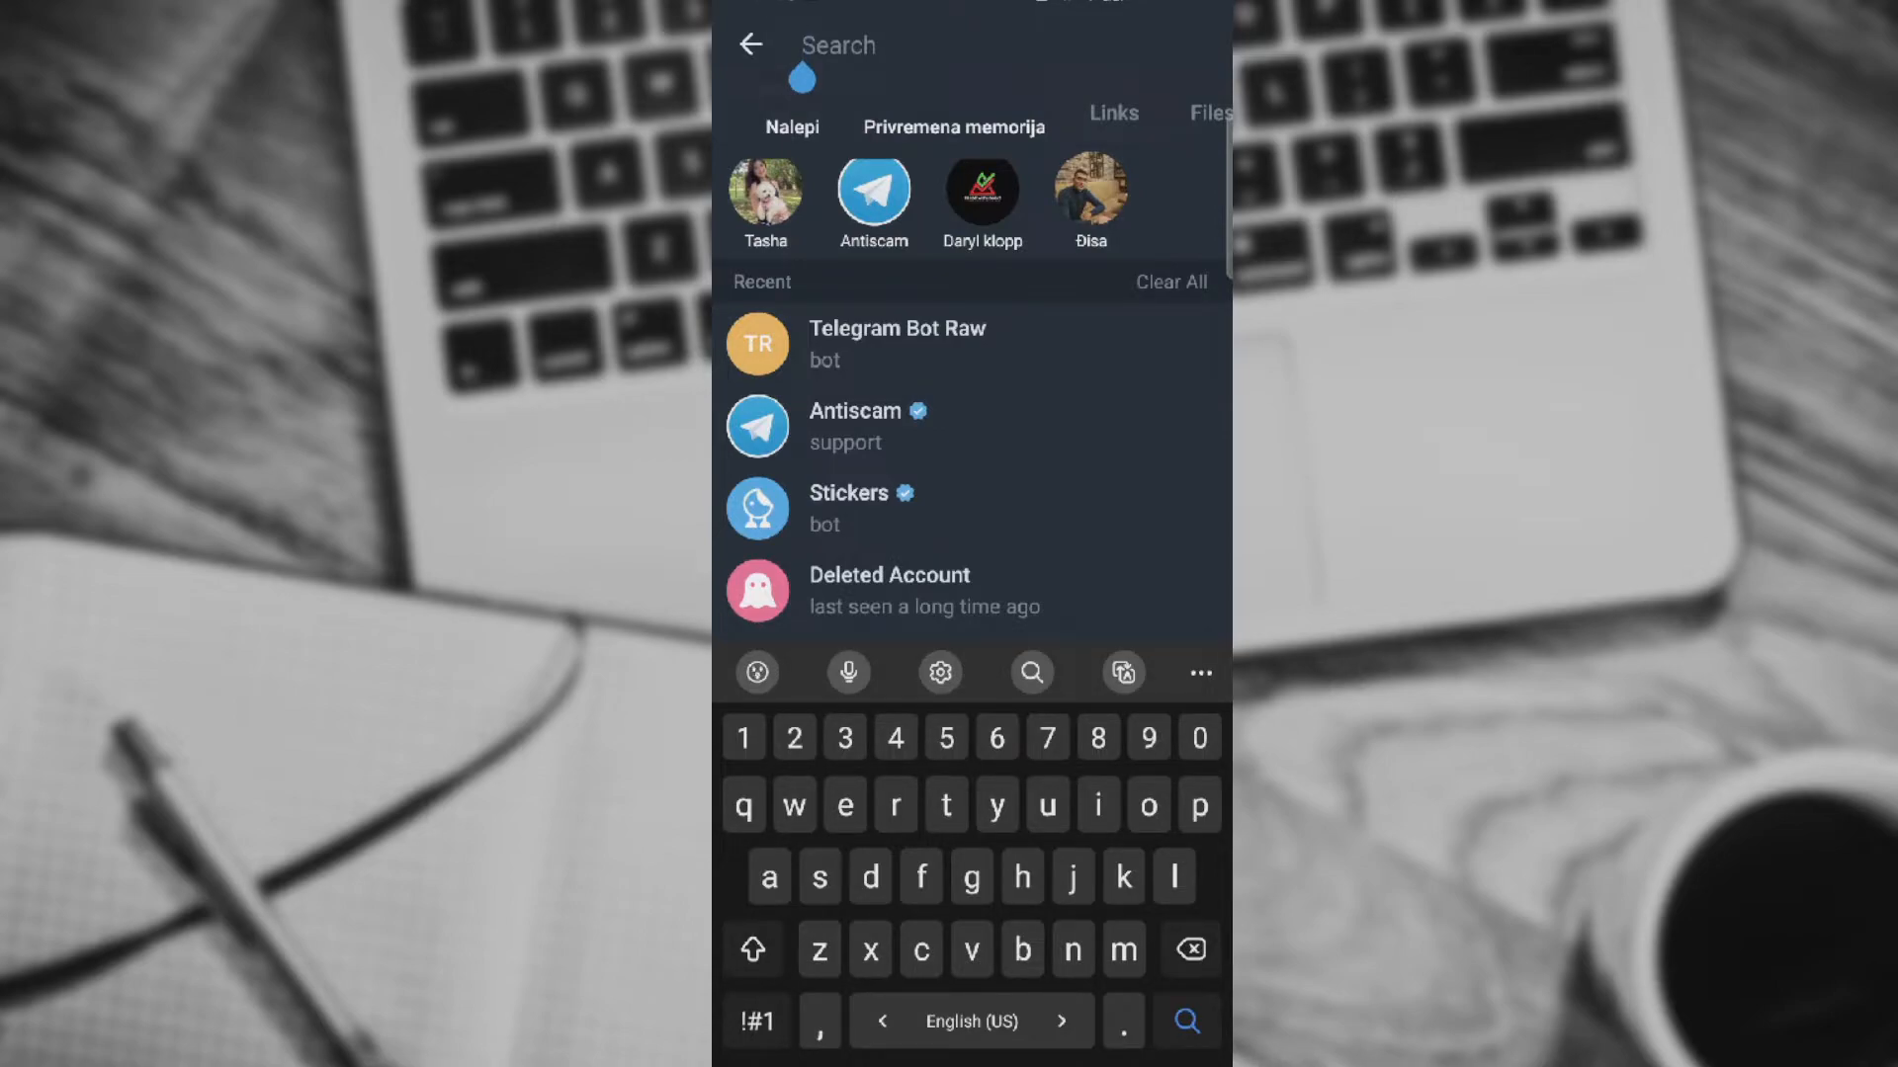
text(te)
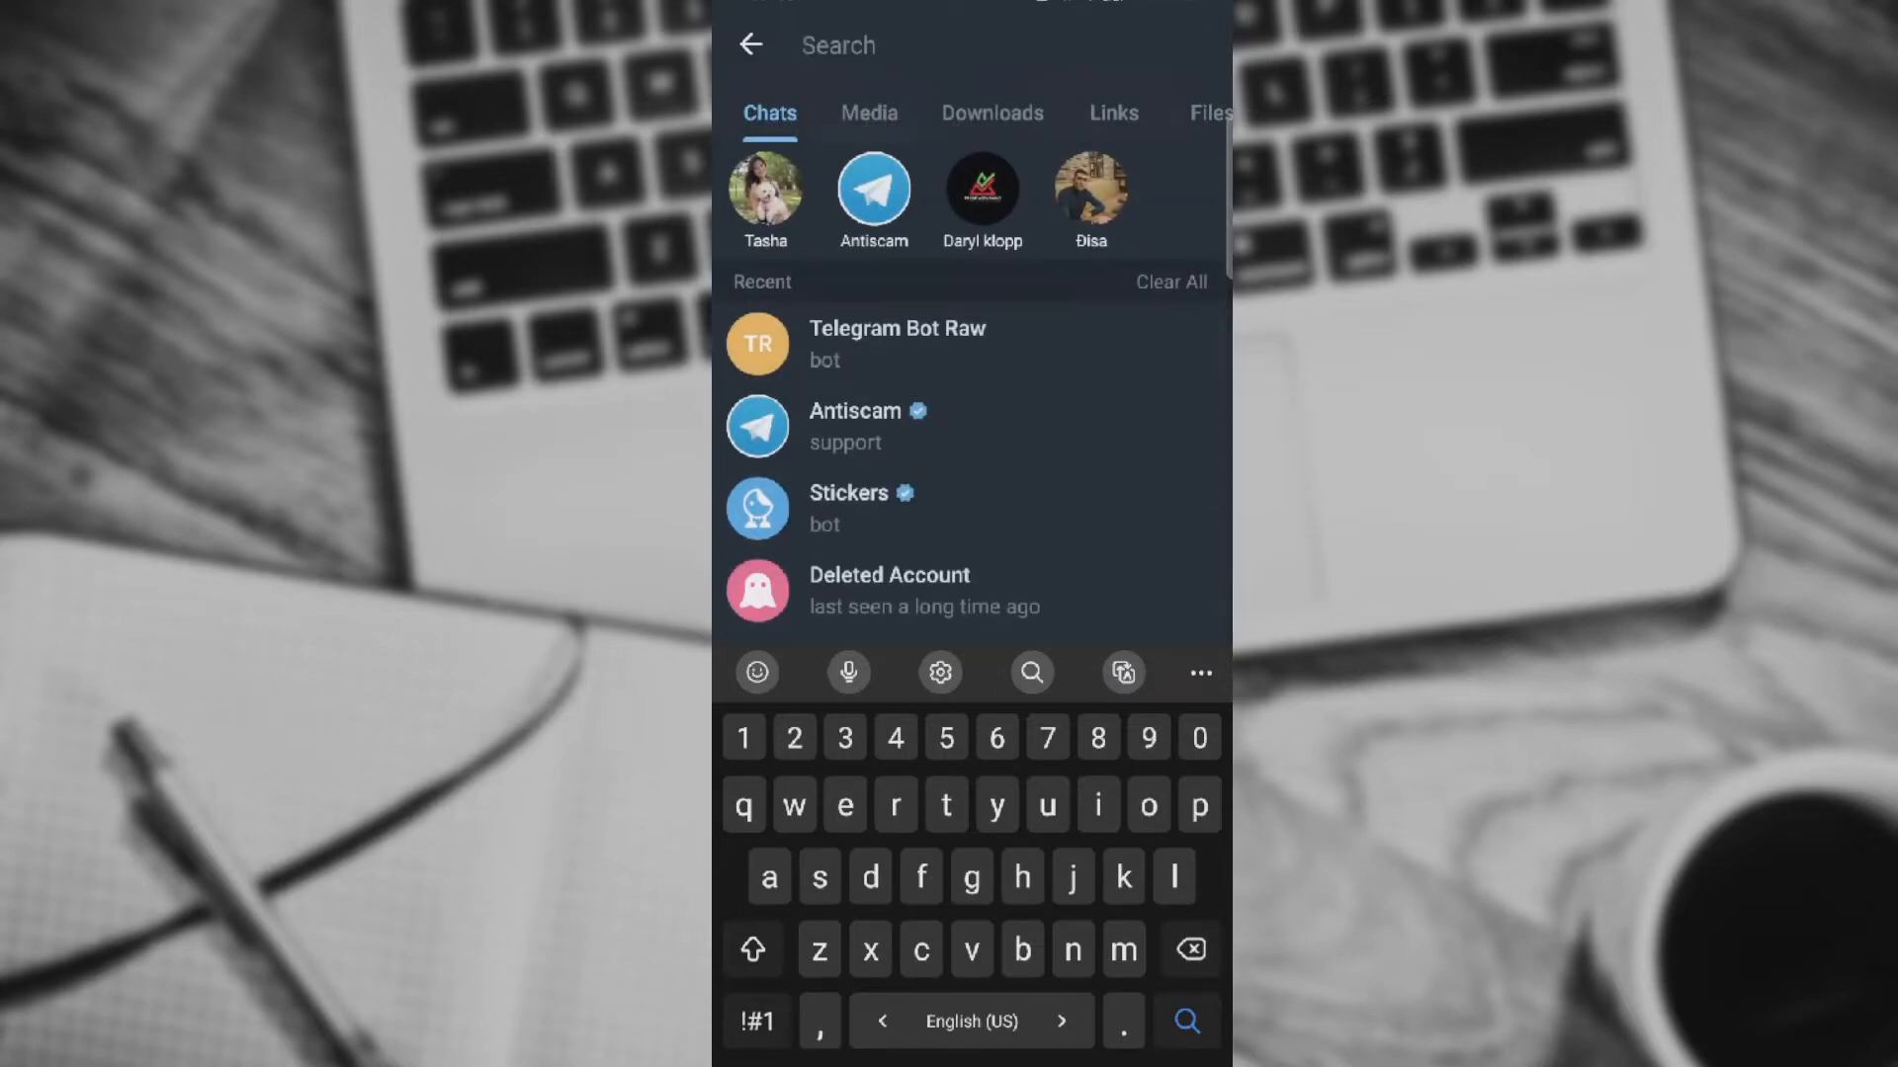
Select Telegram Bot Raw from the recent search results.
click(896, 344)
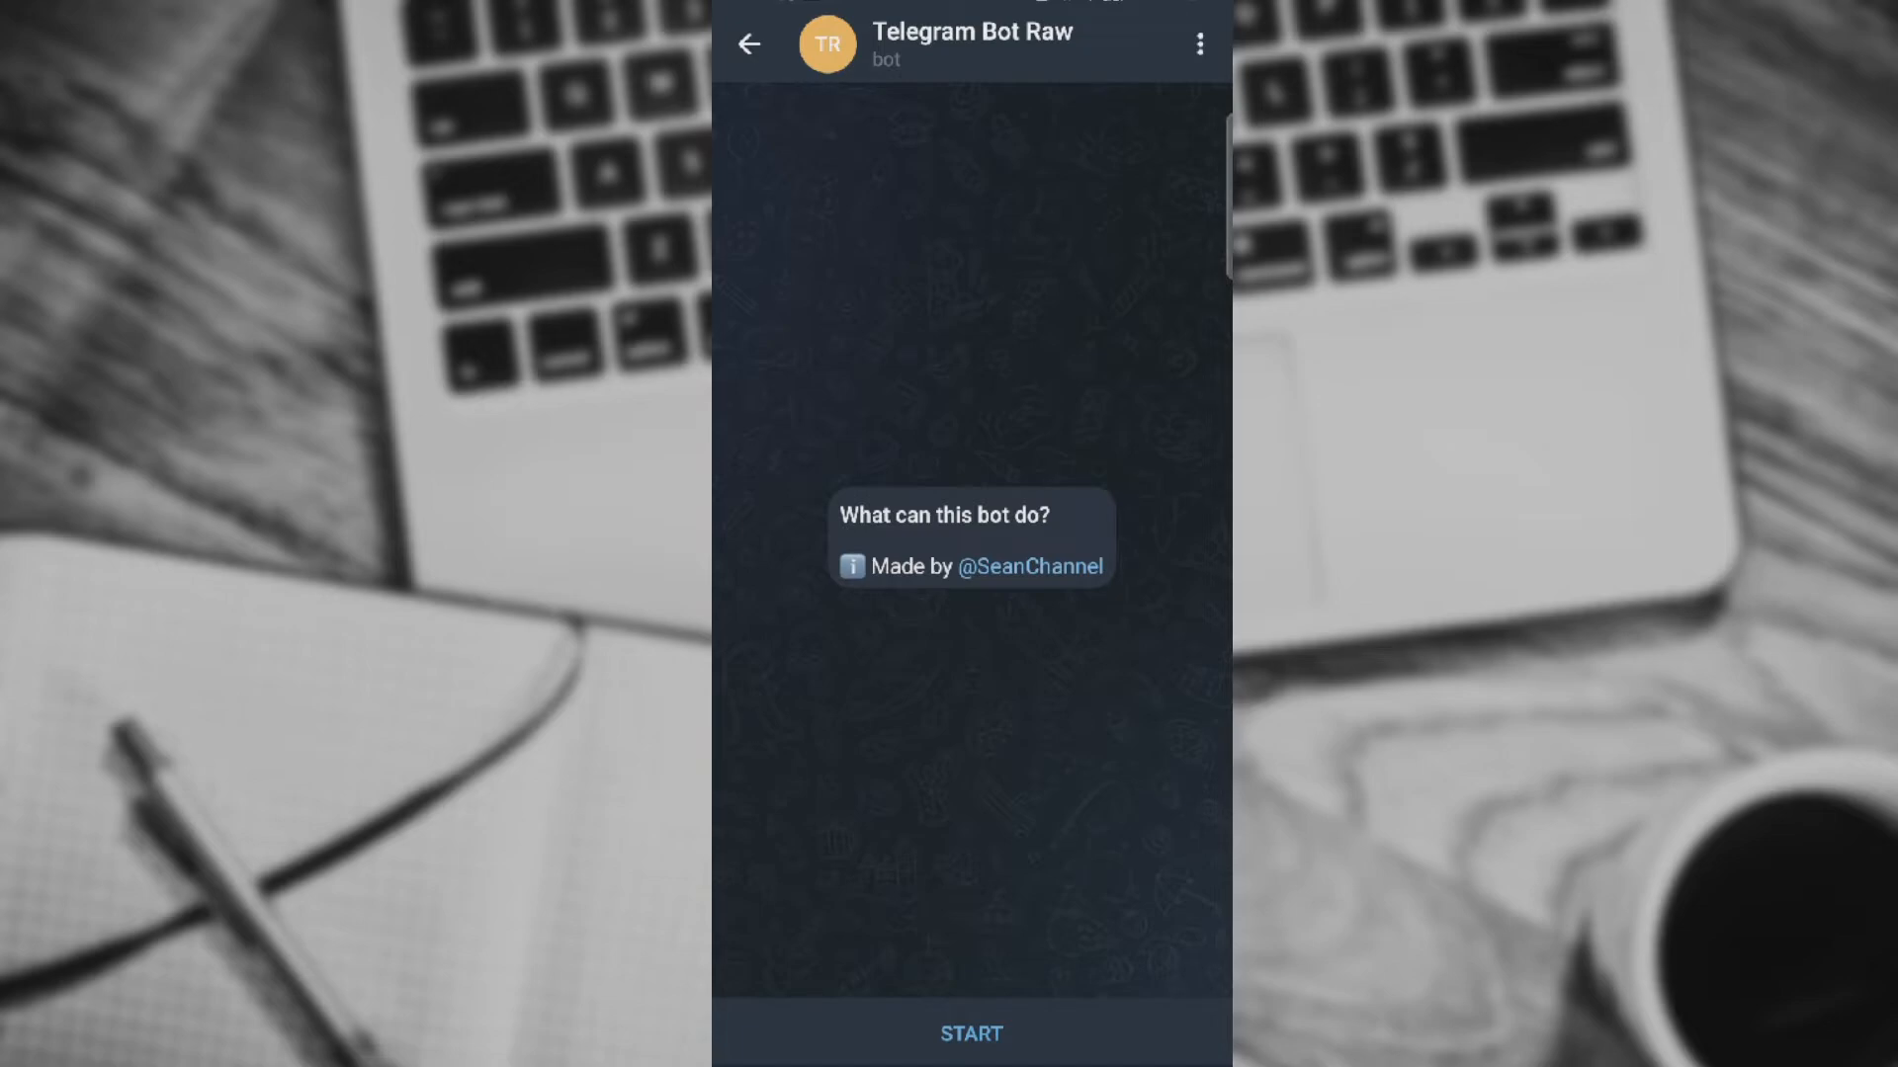
Start the bot, read its raw JSON /start update with the chat ID, and return to the chat list.
click(968, 1034)
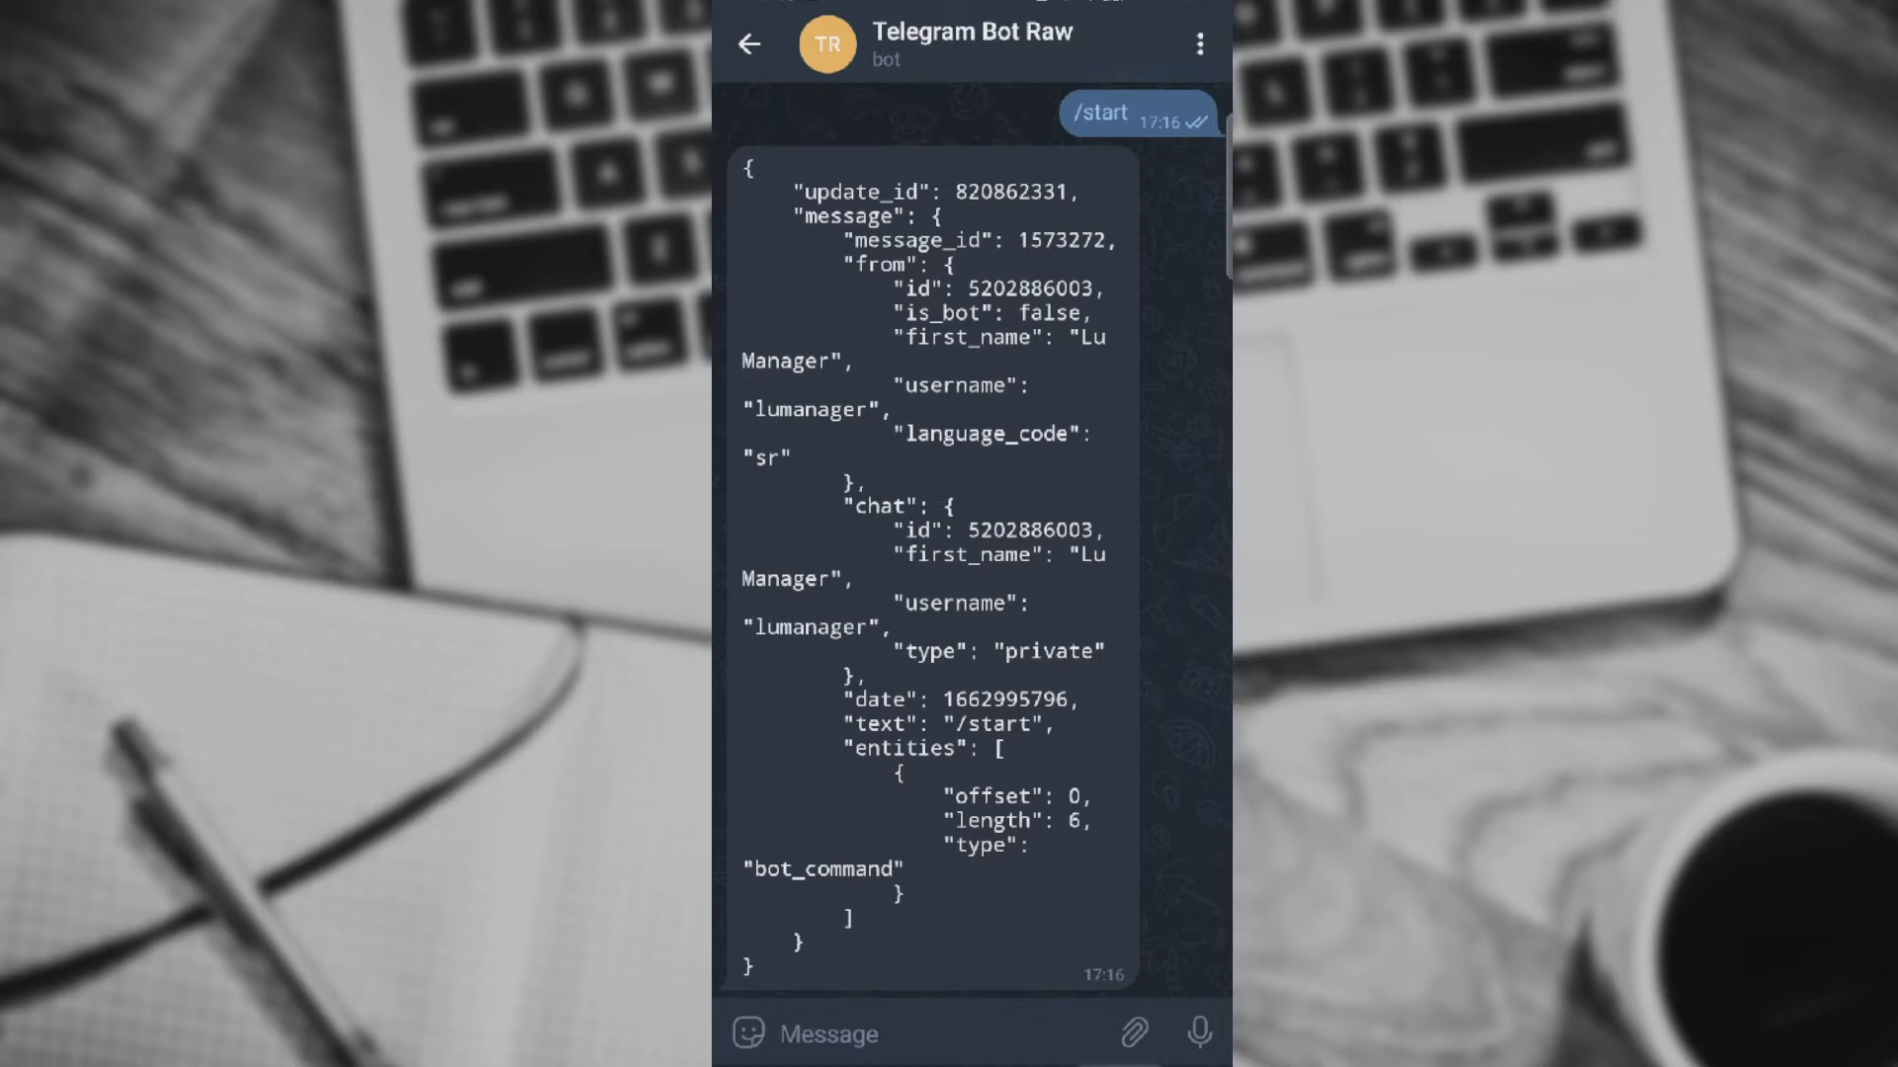
click(747, 45)
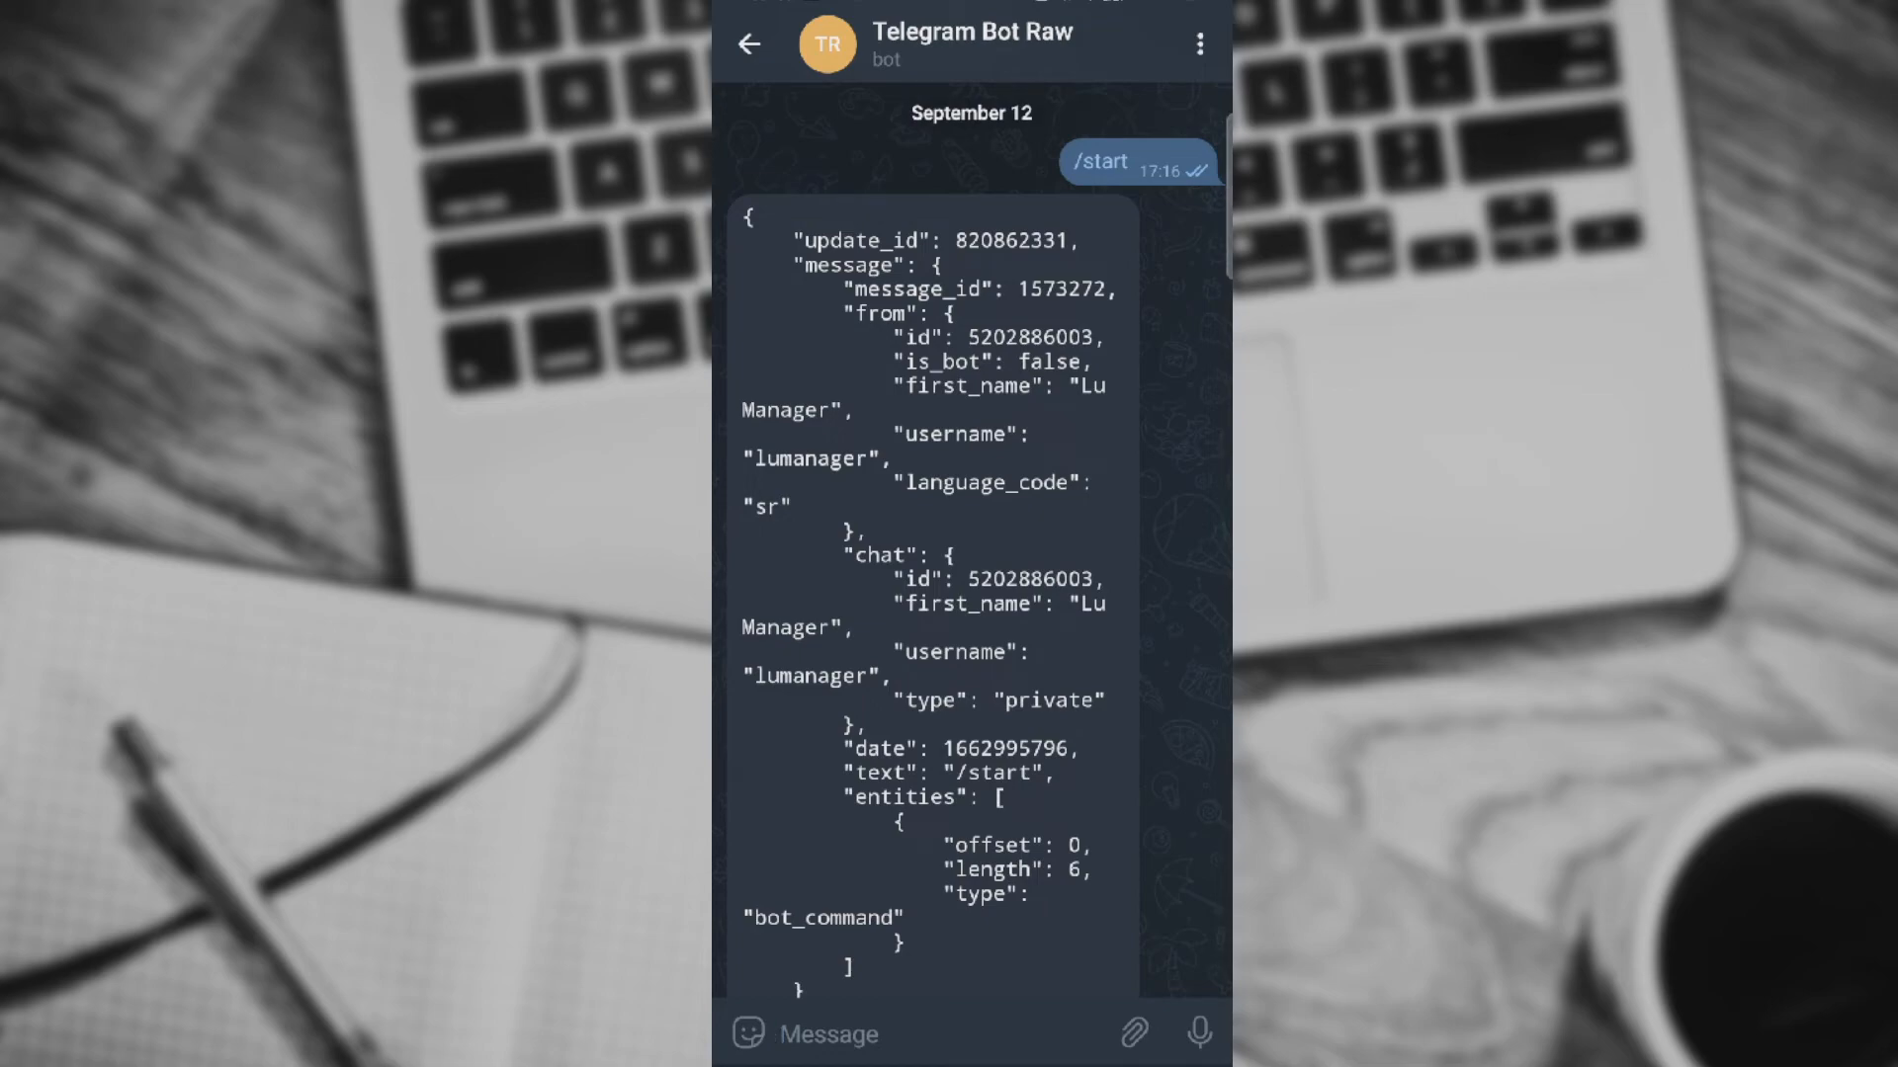
click(752, 44)
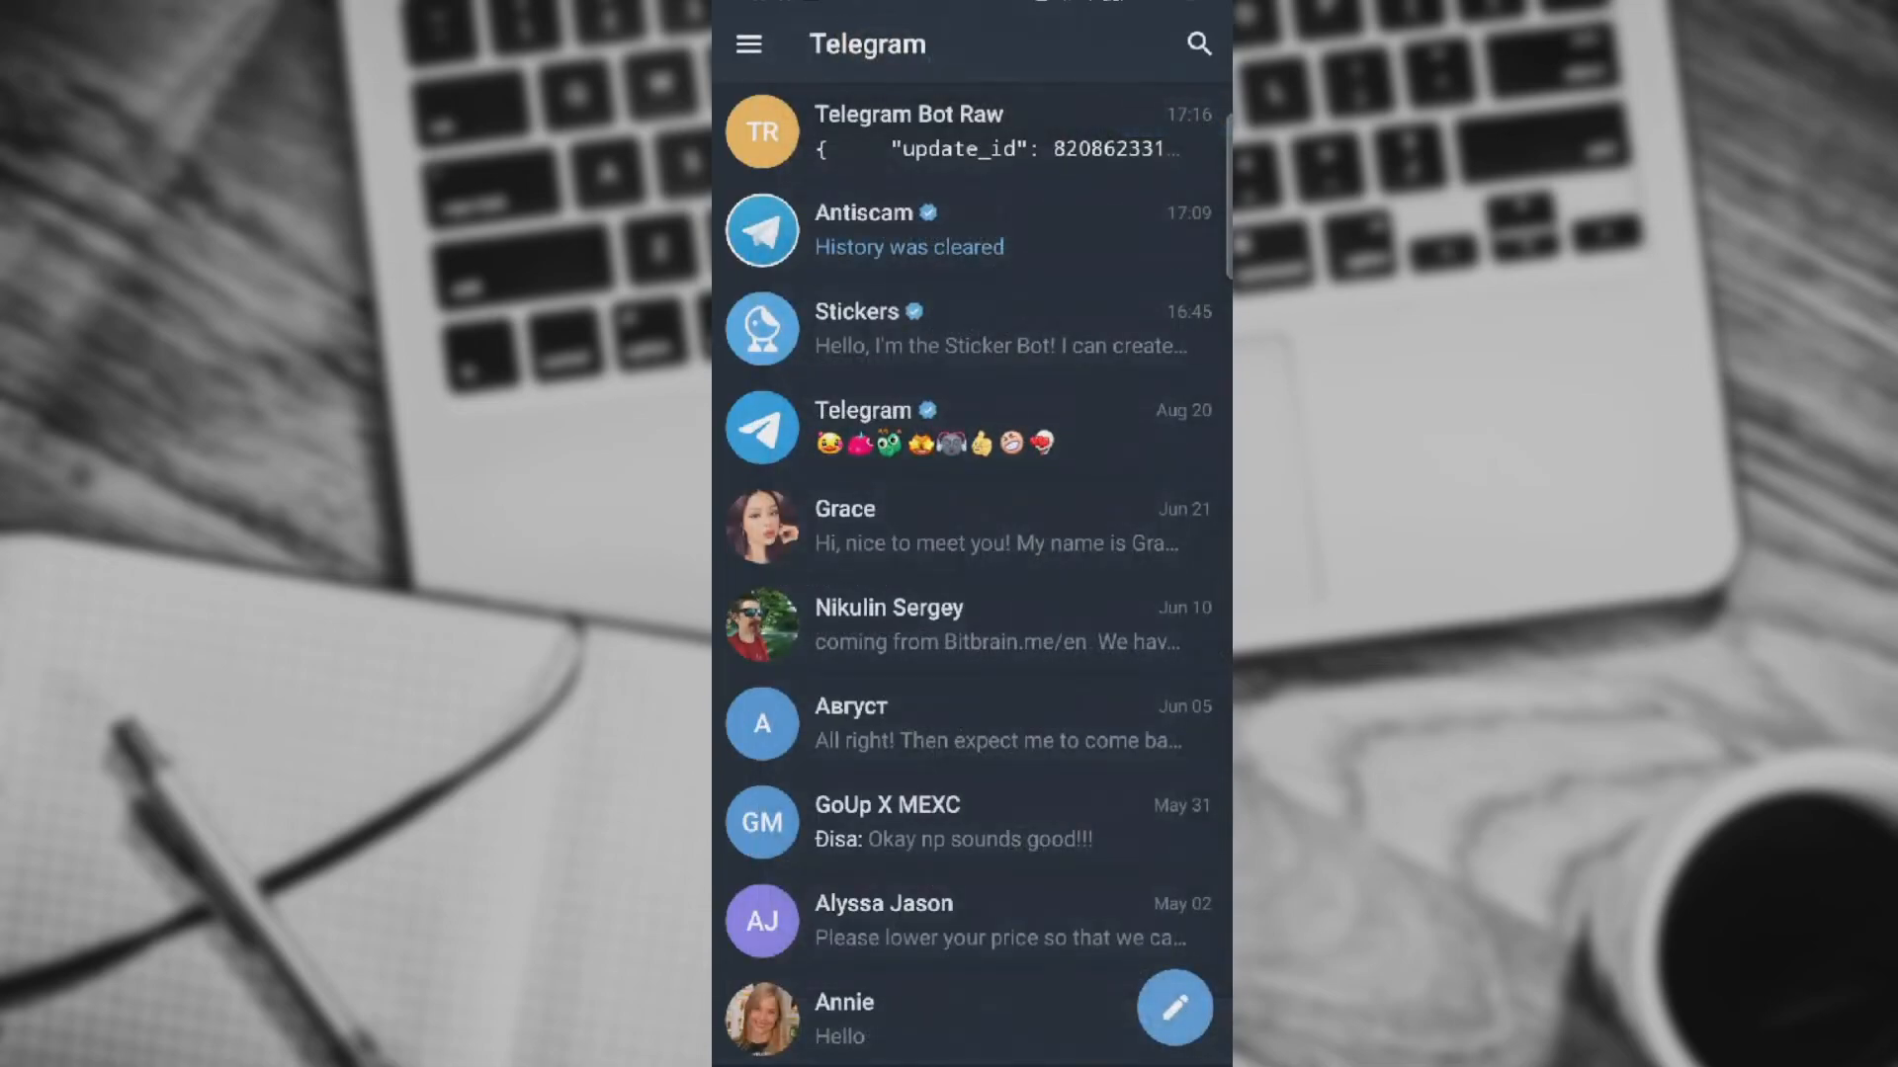